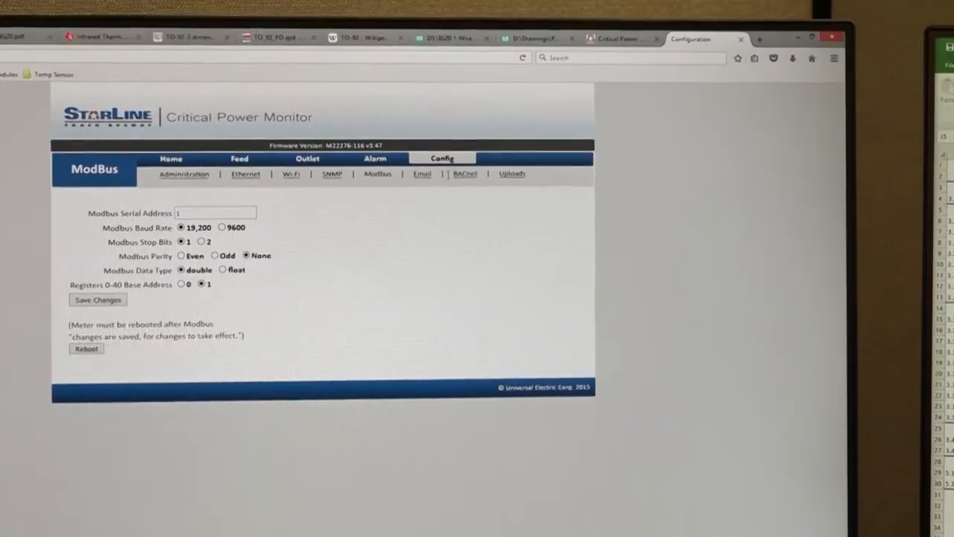
Switch from Modbus to the BACnet configuration page showing UDP port and device instance settings
click(466, 173)
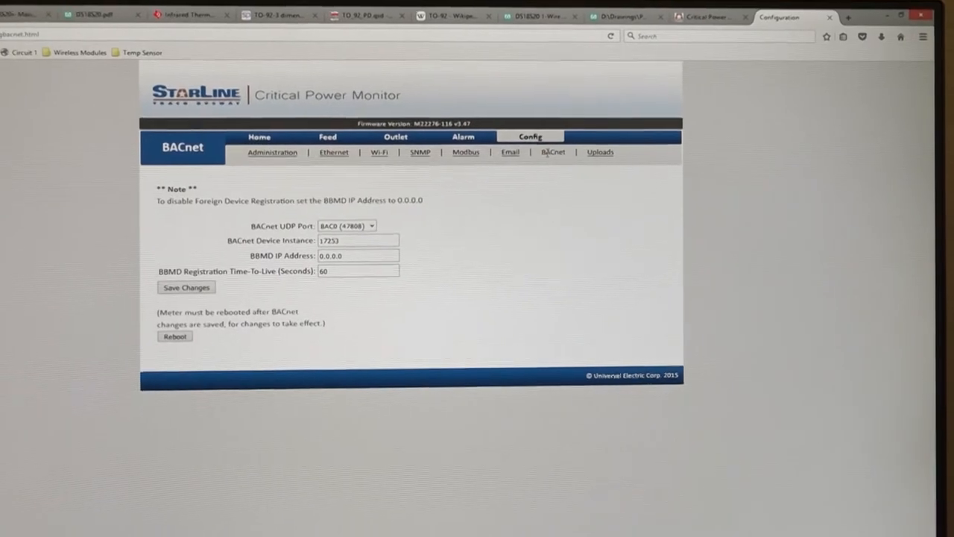